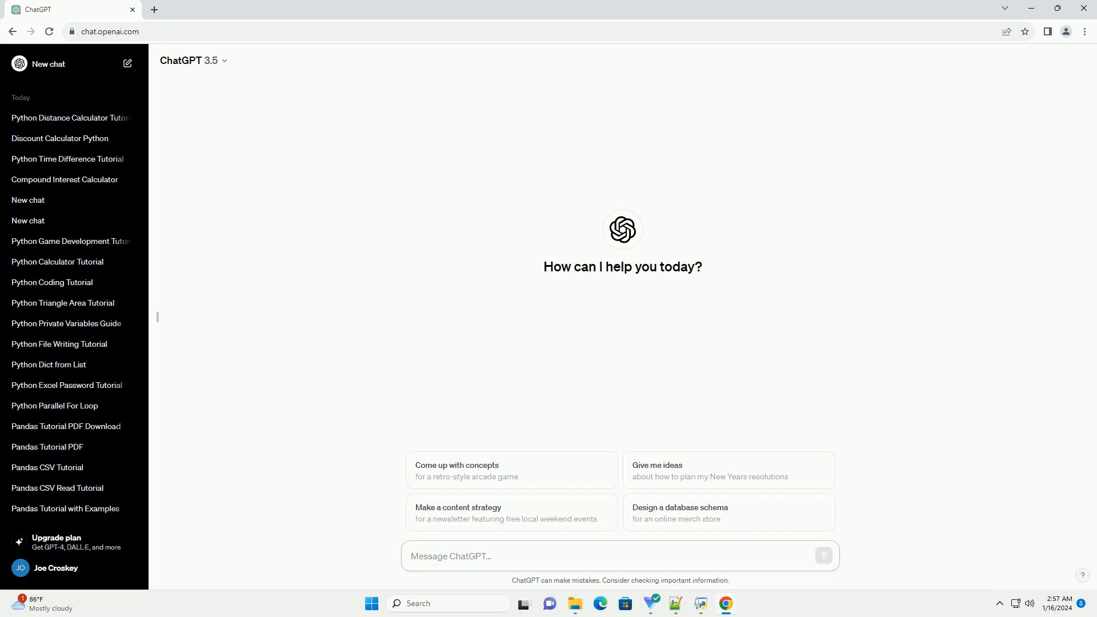
- Ask ChatGPT for an informative tutorial with code on a Python electricity bill calculator
click(619, 555)
text(write an informative tutorial about python program to calculate electricity bill with code example)
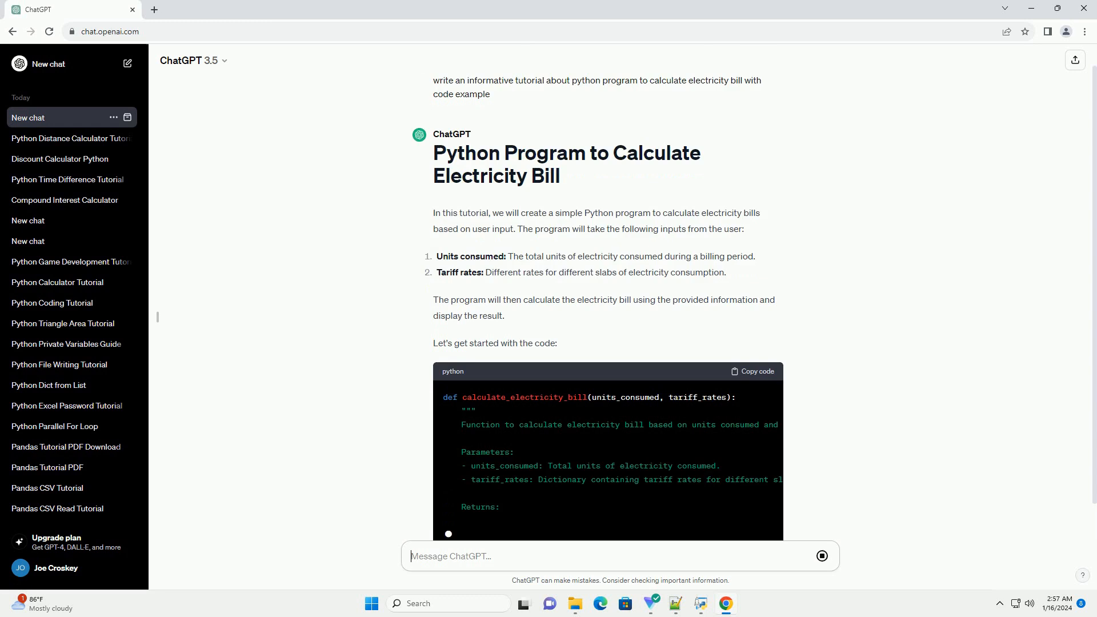
- Scroll to follow the calculate_electricity_bill function and main's tariff rates as they stream
scroll(down, 3)
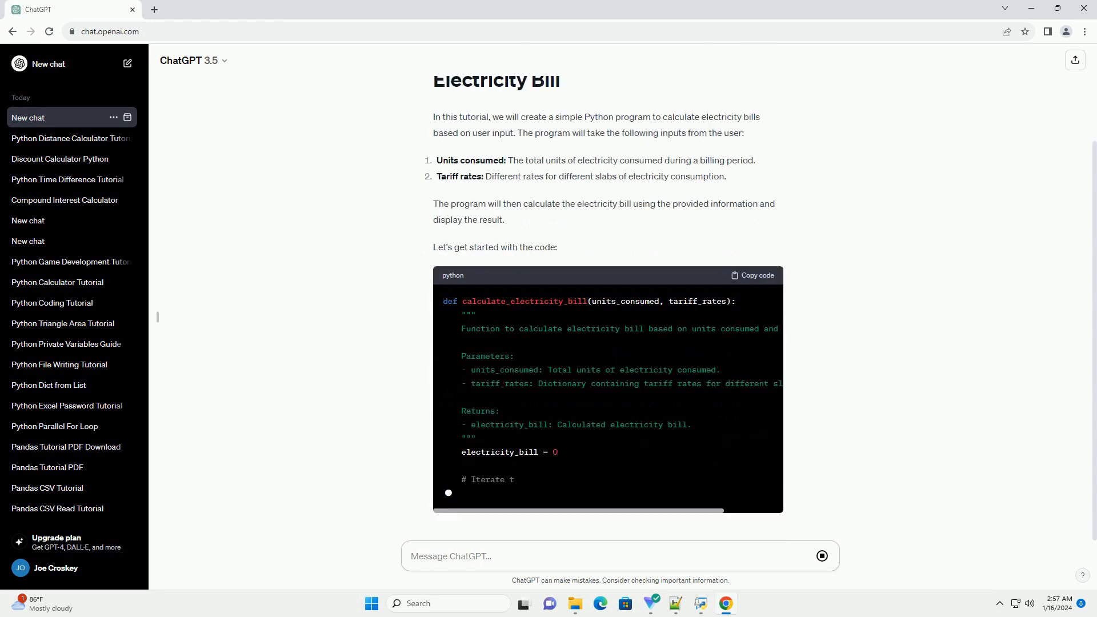
scroll(down, 3)
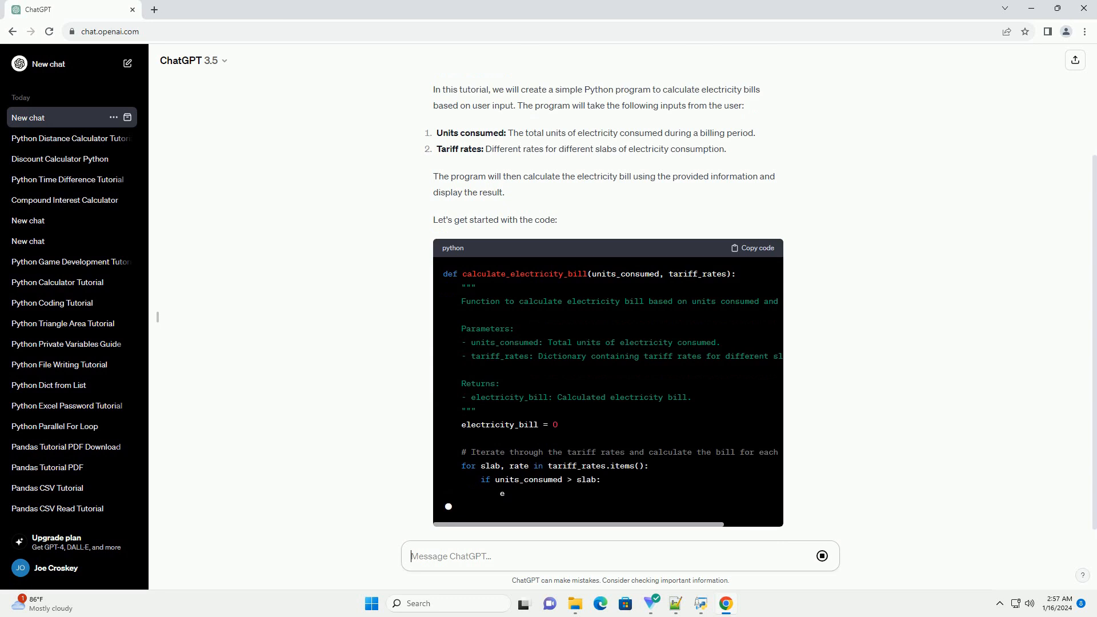
scroll(down, 3)
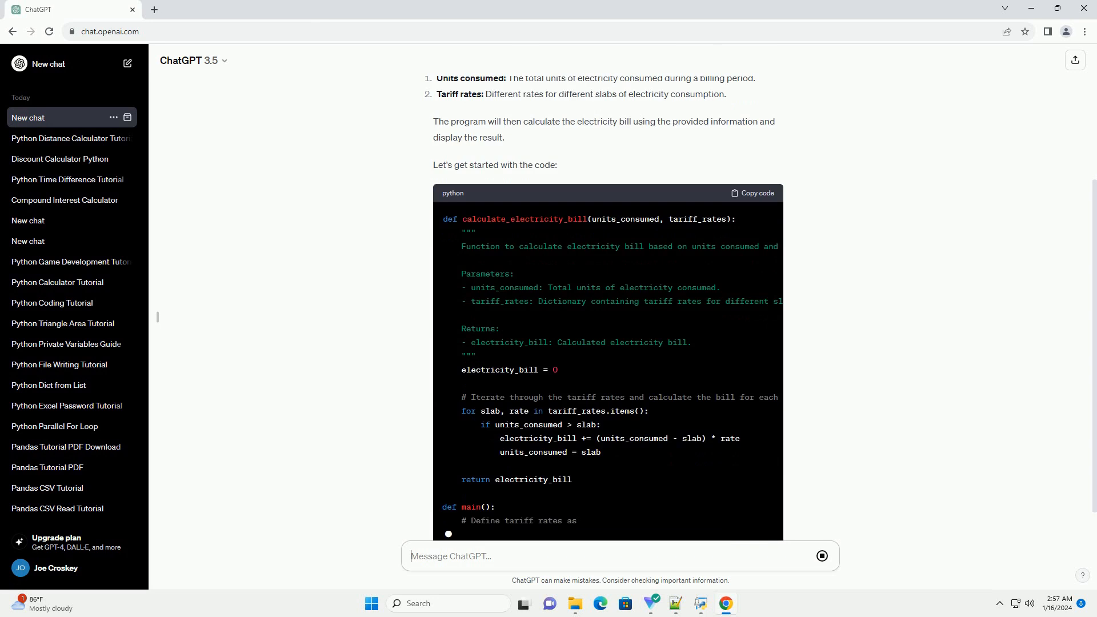
scroll(down, 3)
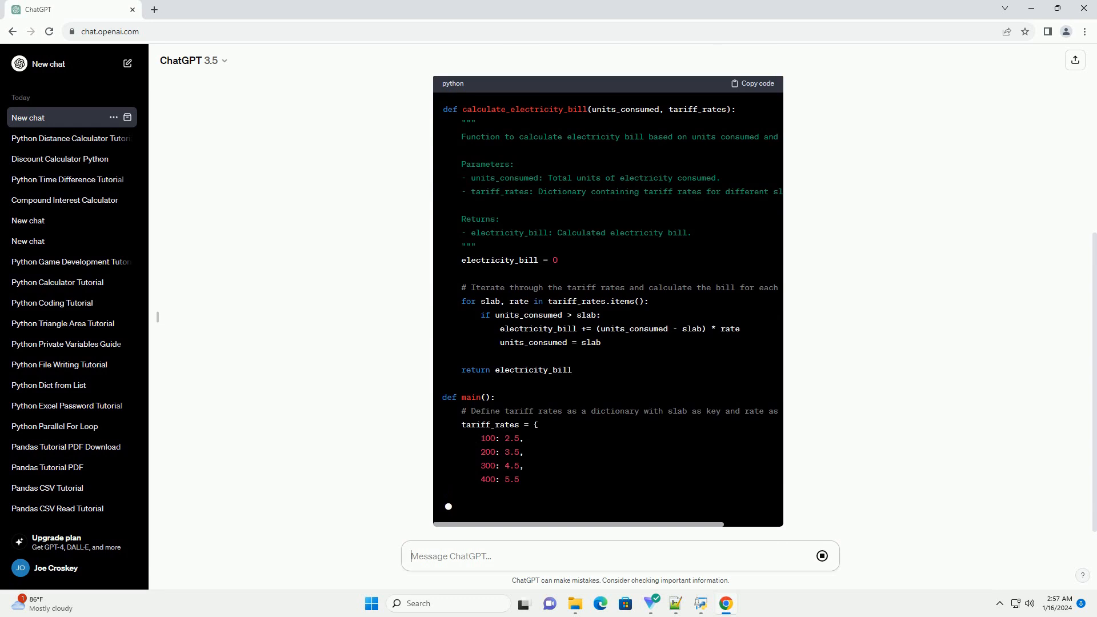
- Scroll to follow main() reading units, rejecting negatives, printing the bill and handling ValueError
scroll(down, 3)
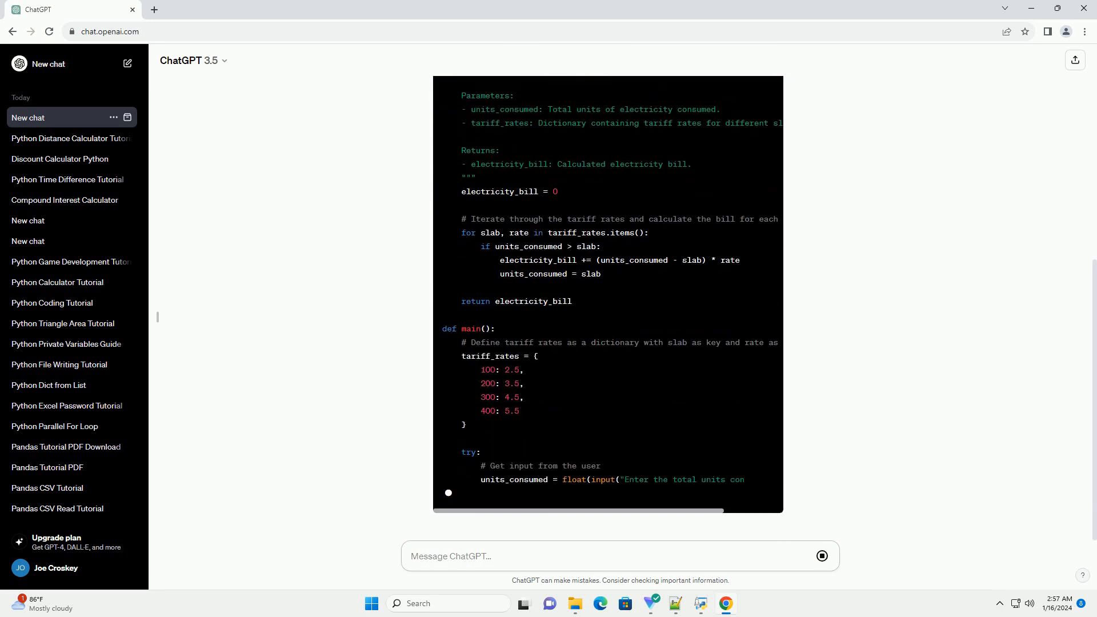
scroll(down, 3)
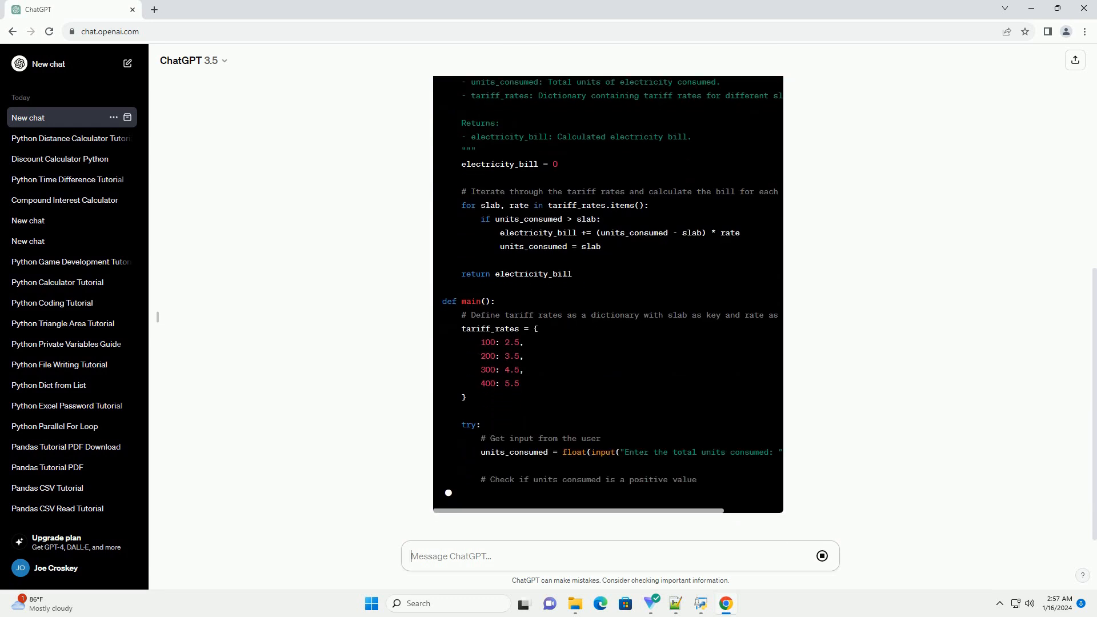
scroll(down, 3)
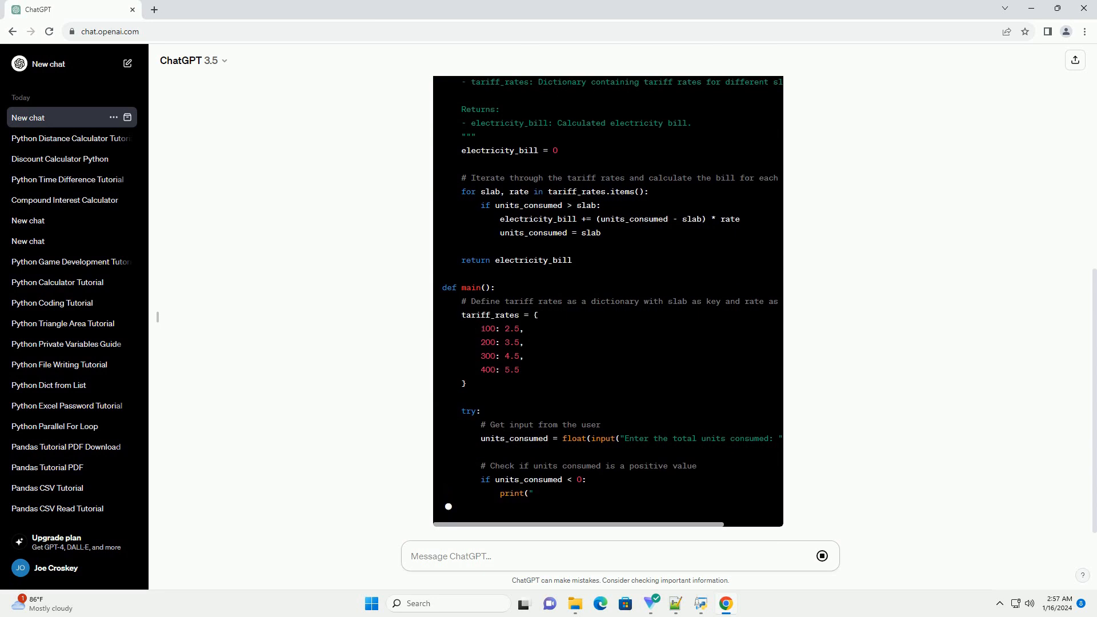
scroll(down, 3)
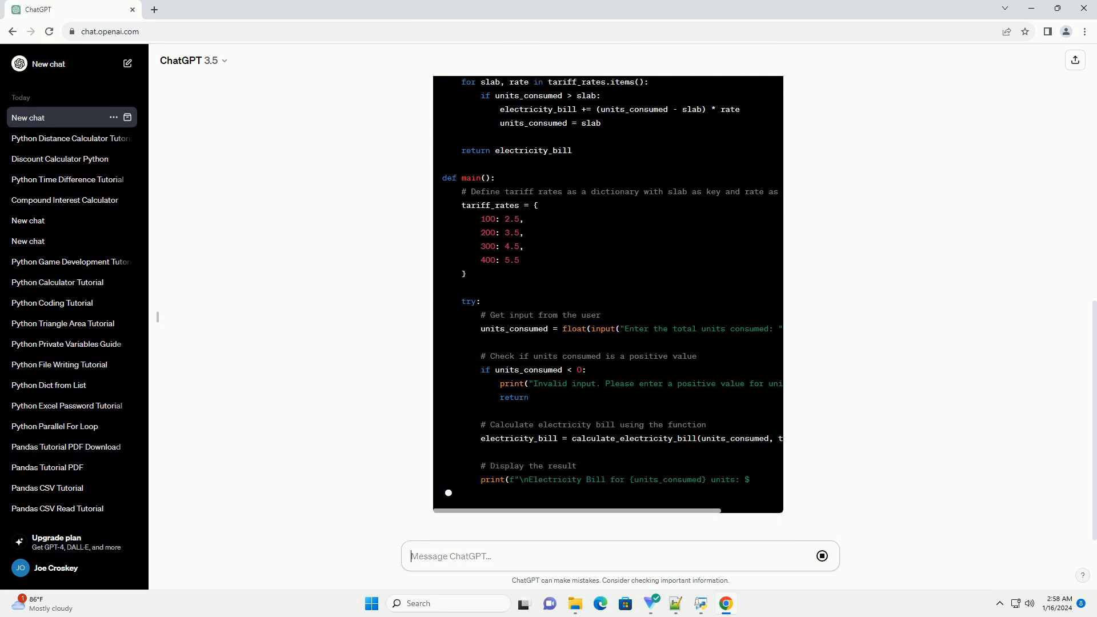
scroll(down, 3)
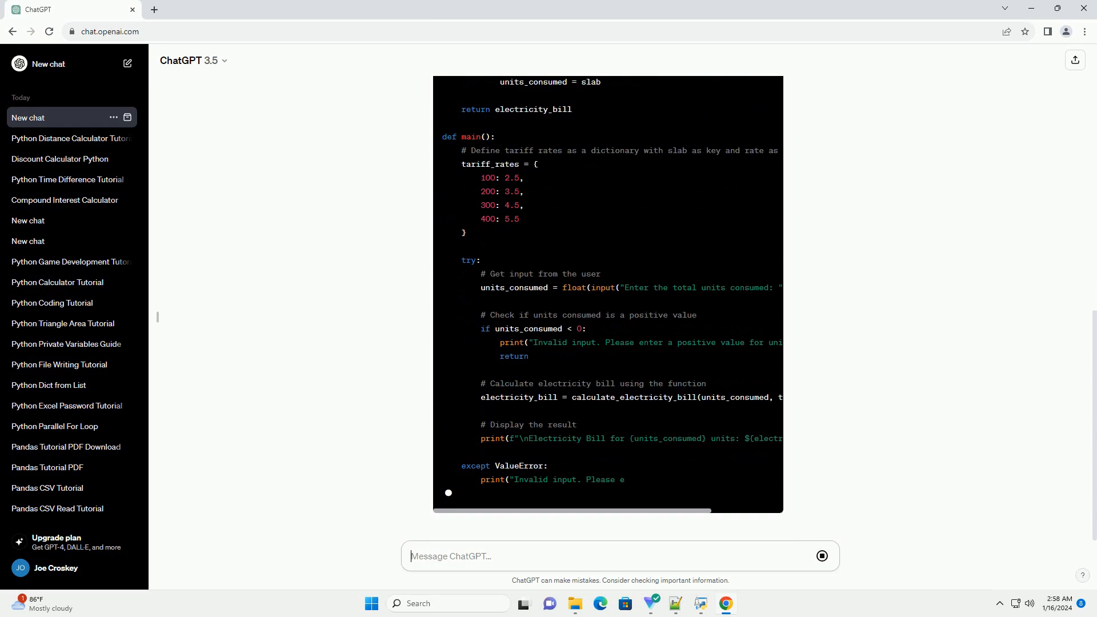